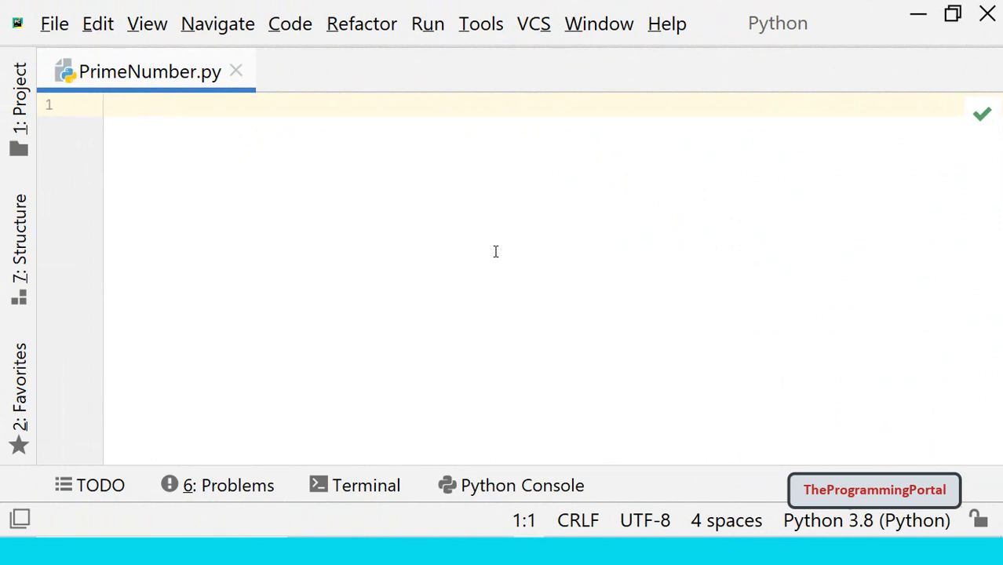
Write number = int(input('Enter any positive number :')) to read an integer from the user
{"action": "type", "text": "number"}
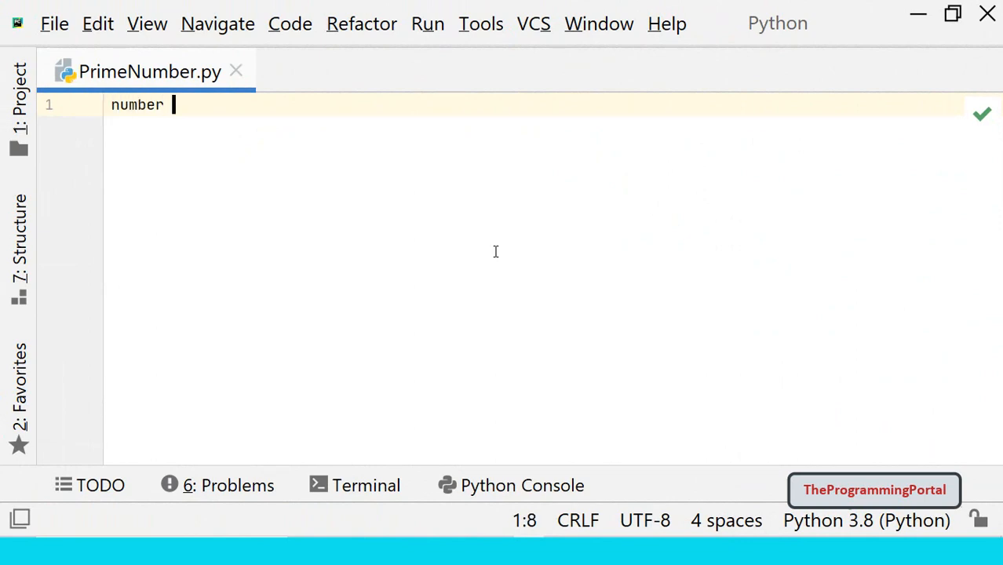
{"action": "type", "text": "= input('Enter any"}
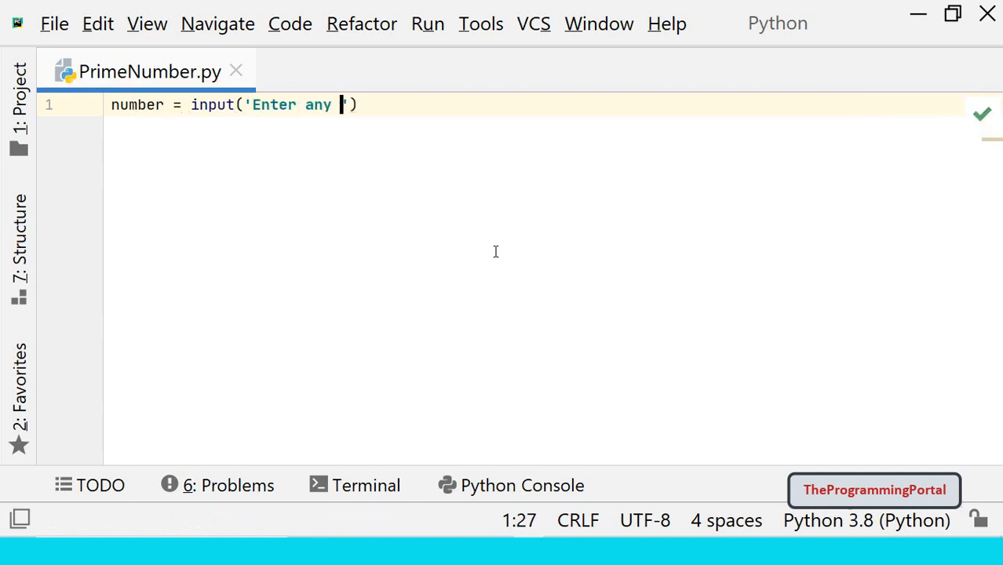
{"action": "type", "text": "positive number :"}
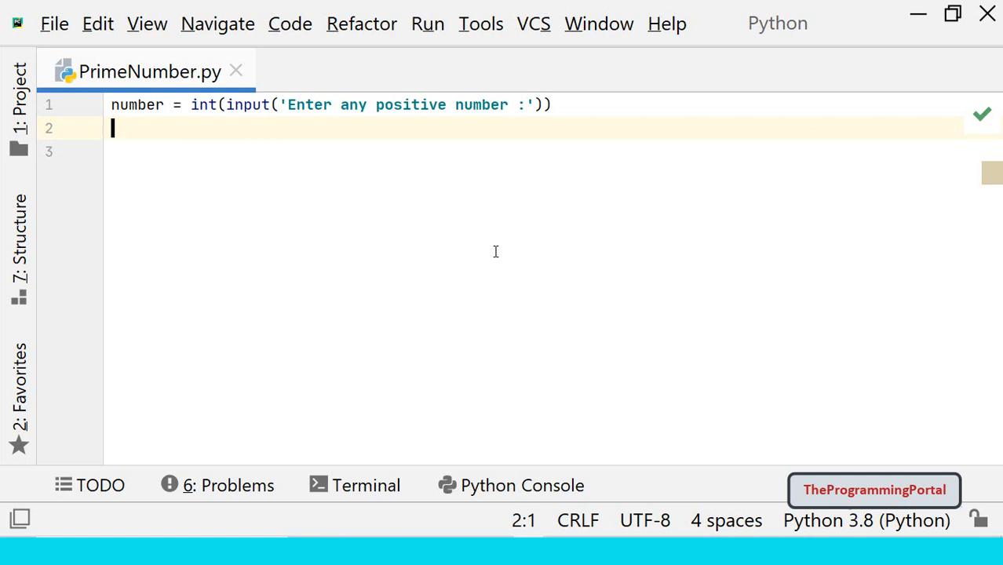
Declare the function def check_prime(num): below the input line
{"action": "key", "text": "Enter"}
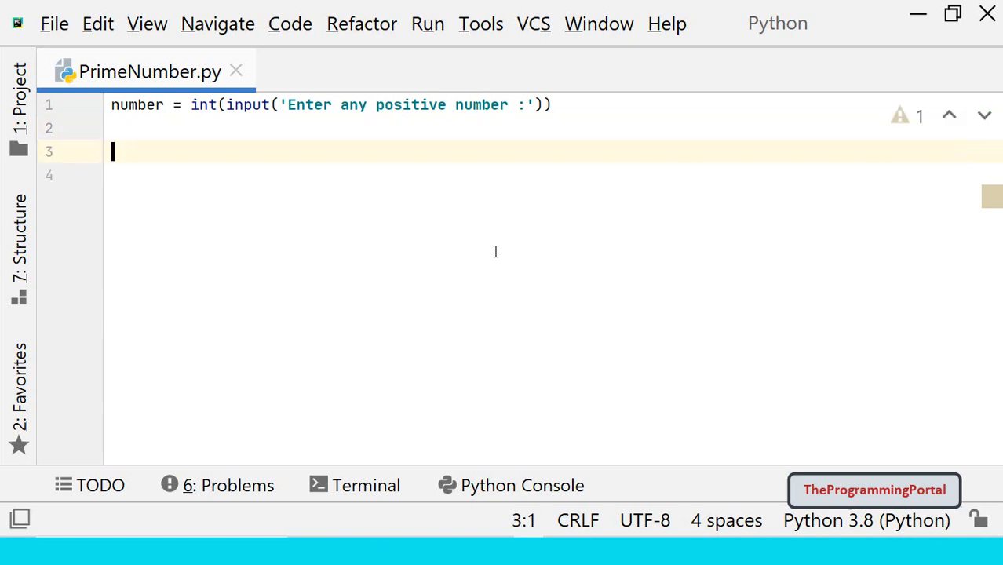
{"action": "type", "text": "def ch"}
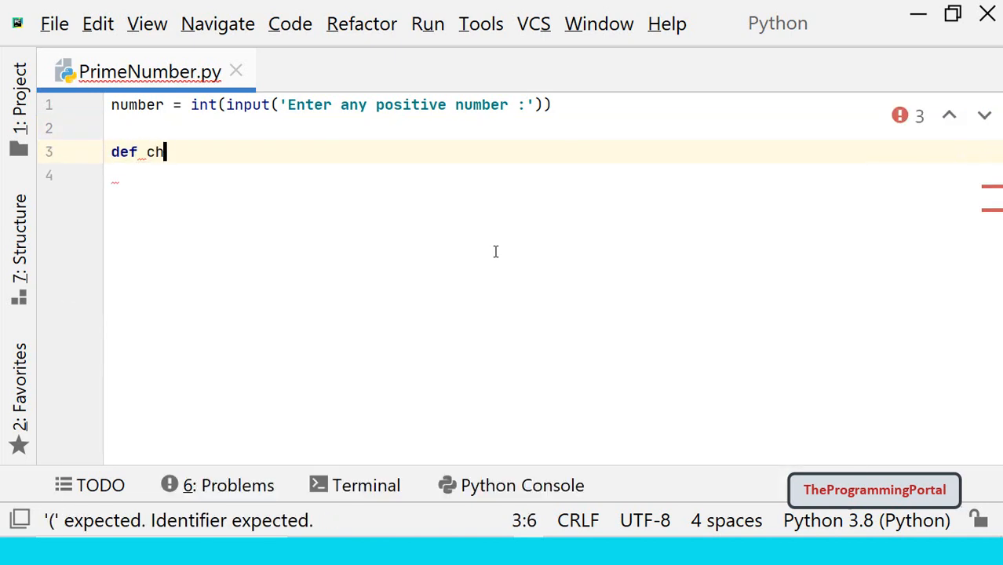
{"action": "type", "text": "eck_prim"}
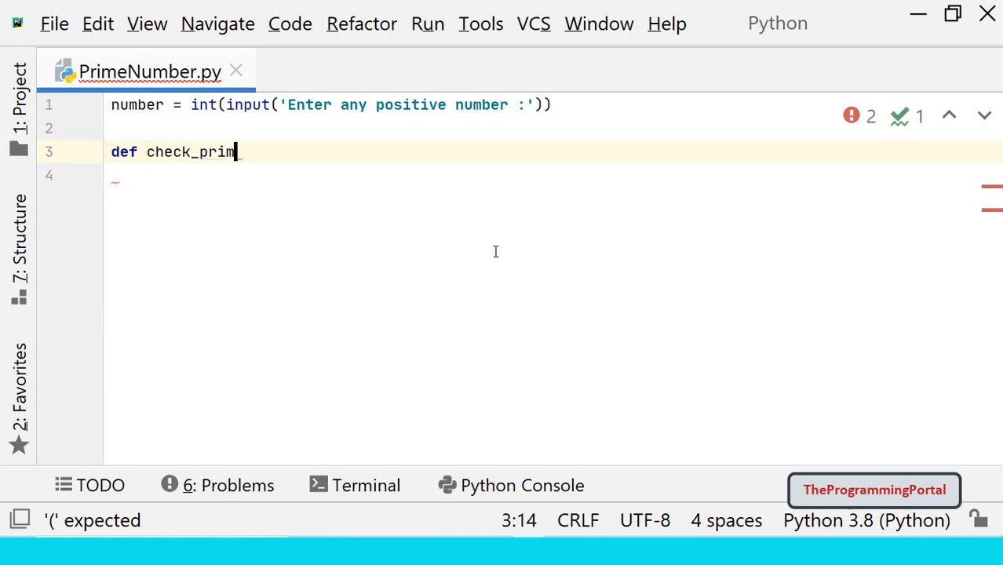
{"action": "type", "text": "e()"}
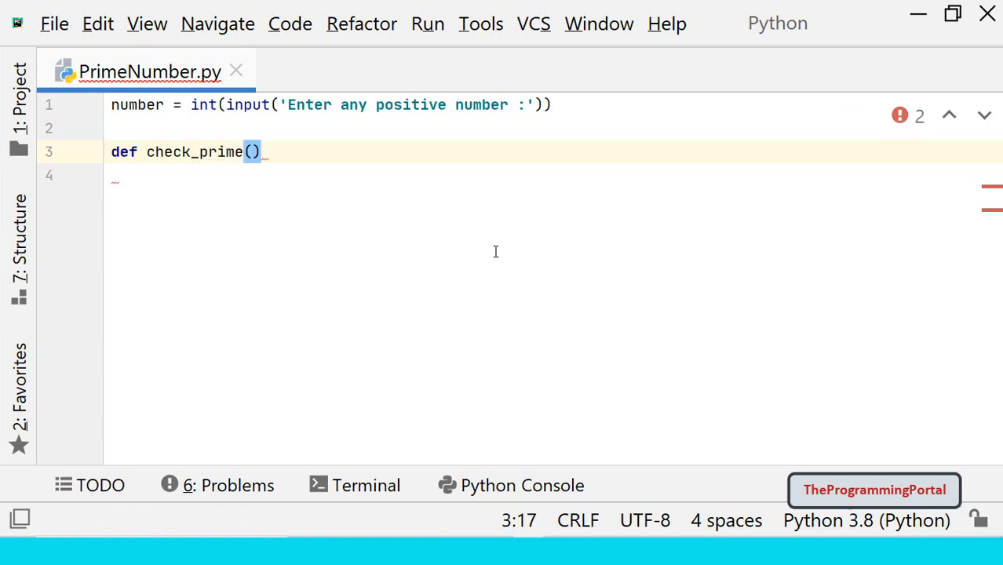
{"action": "type", "text": "num"}
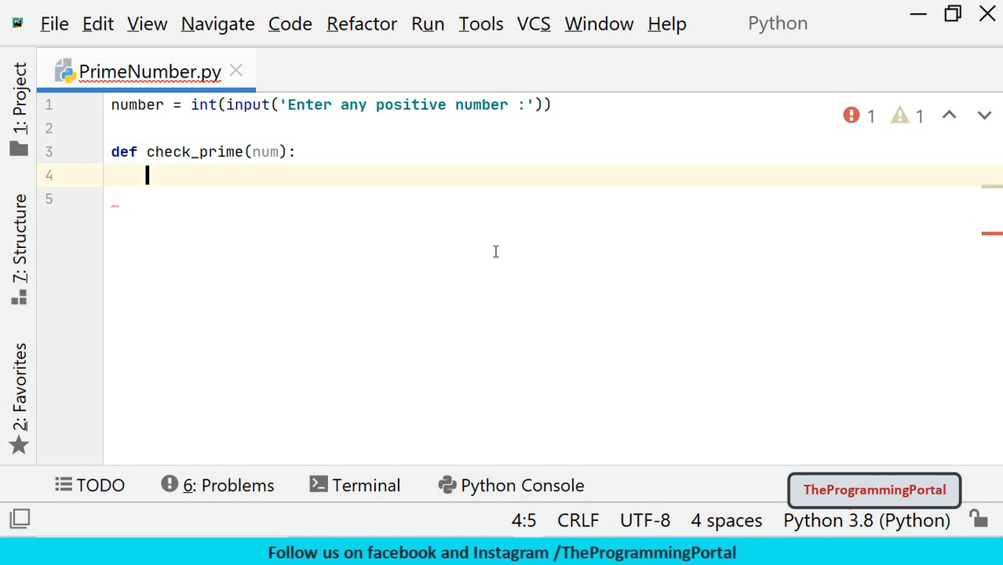
Add if num <= 1: return False as the function's first check
{"action": "type", "text": "if num"}
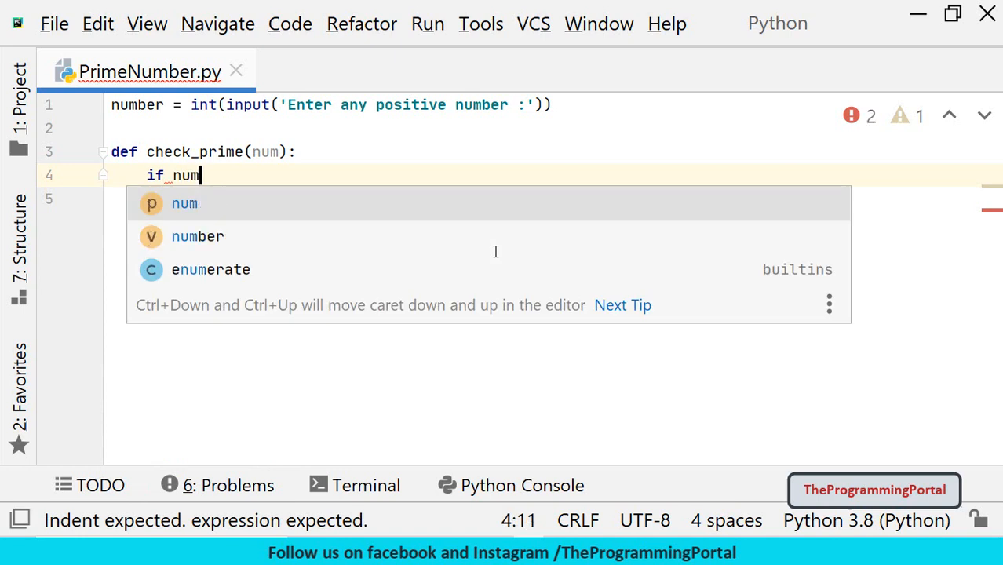
{"action": "type", "text": "<=1:"}
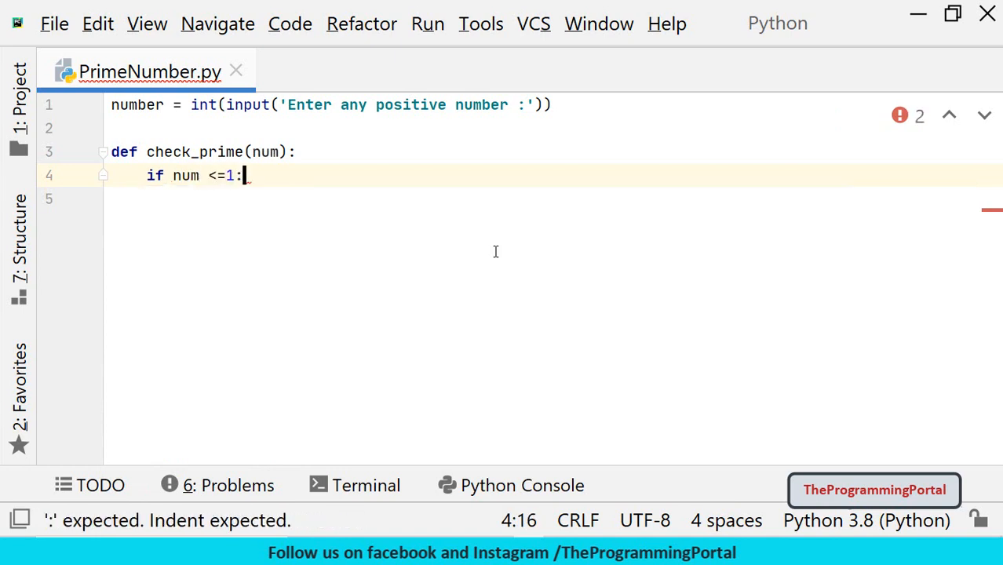
{"action": "type", "text": "re"}
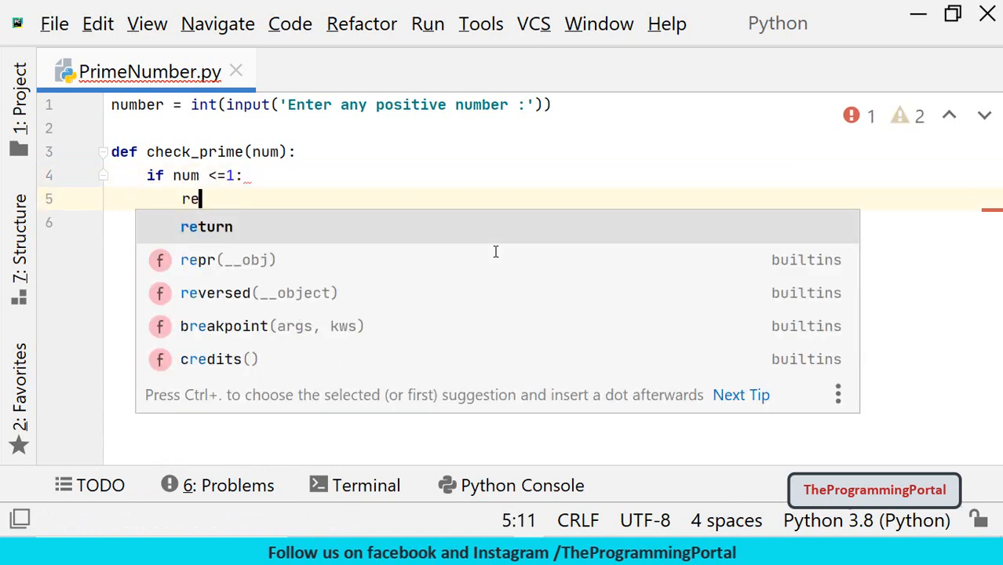
{"action": "type", "text": "turn False"}
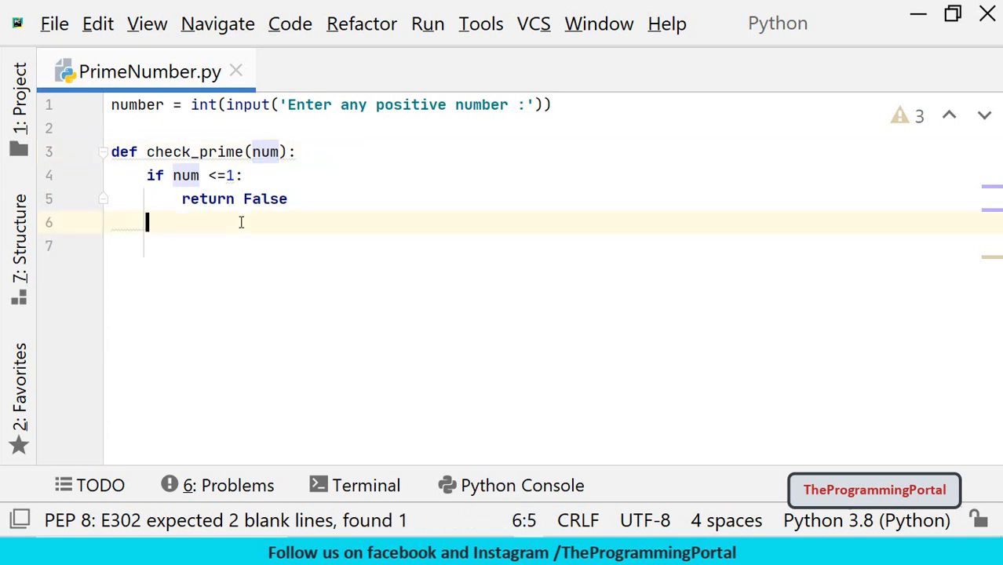
{"action": "type", "text": "2"}
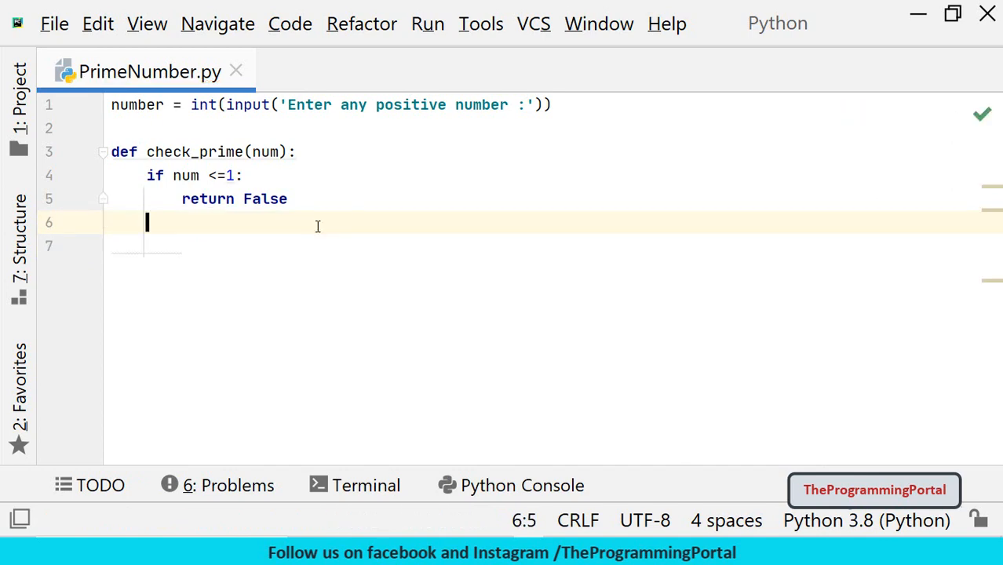
Add the loop for i in range(2, num): inside check_prime
{"action": "type", "text": "for i"}
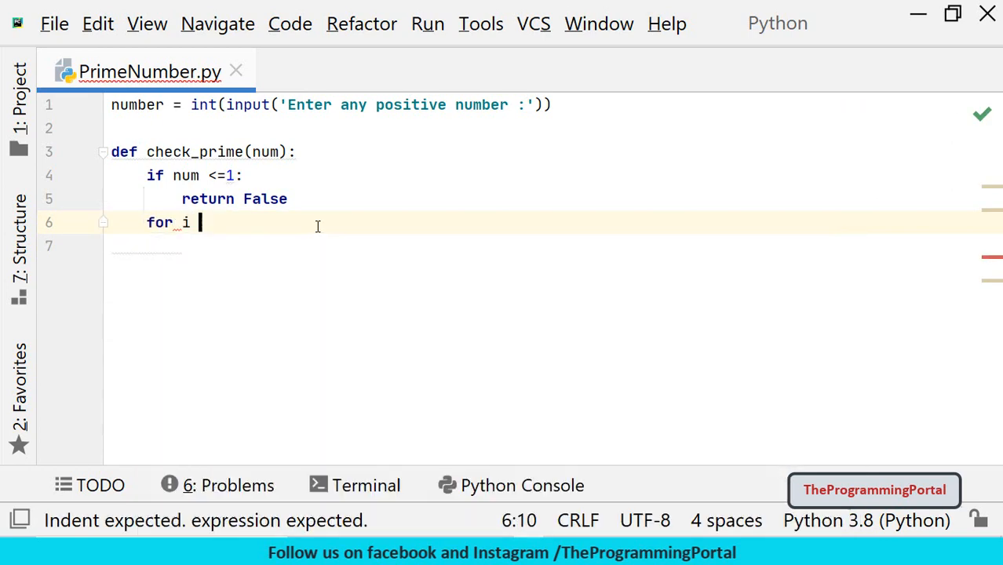
{"action": "type", "text": "in range("}
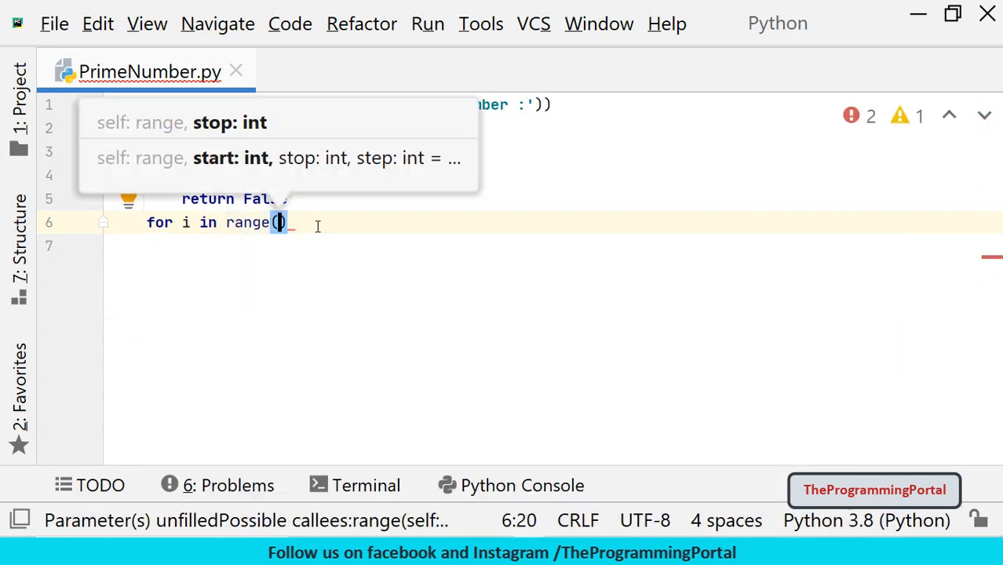
{"action": "type", "text": "2"}
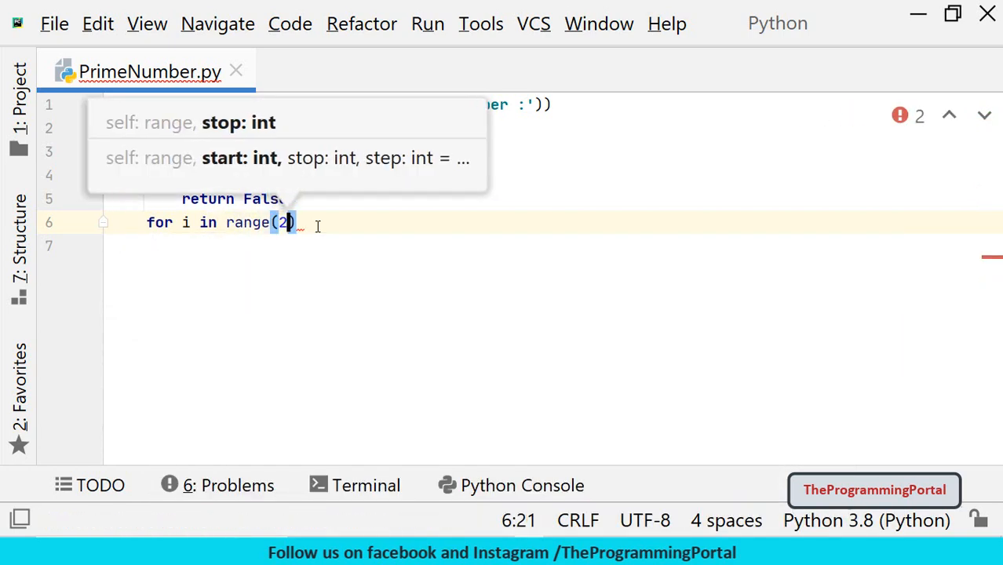
{"action": "type", "text": ", num"}
{"action": "left_click", "coordinate": [555, 246]}
{"action": "type", "text": "if num"}
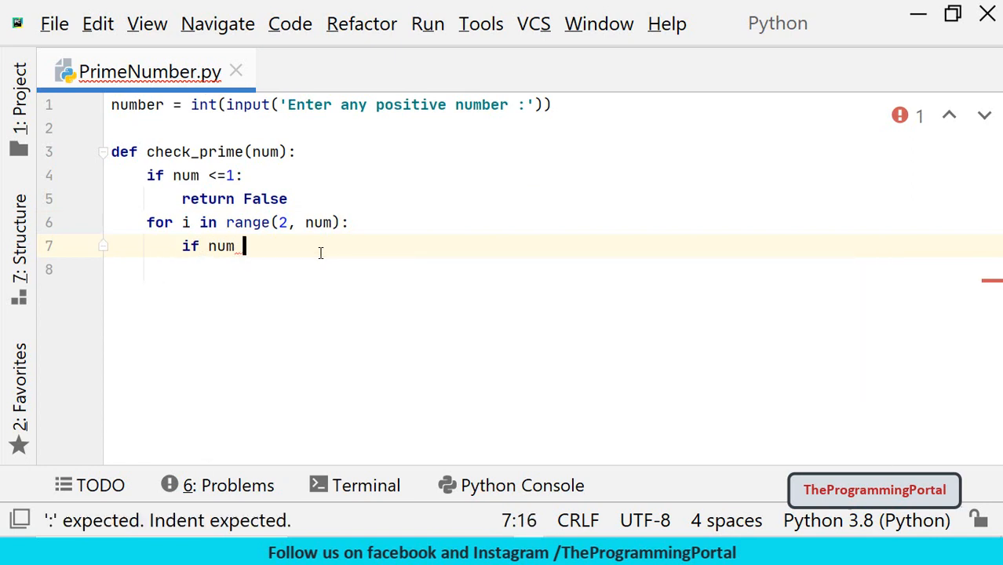
Inside the loop, return False when num % i == 0
{"action": "type", "text": "%"}
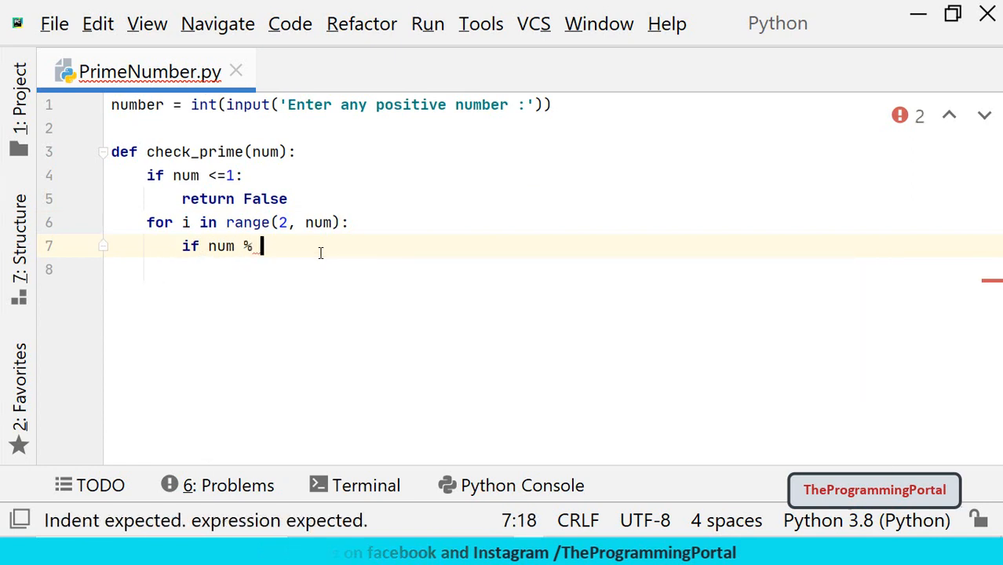
{"action": "type", "text": "i == 0:"}
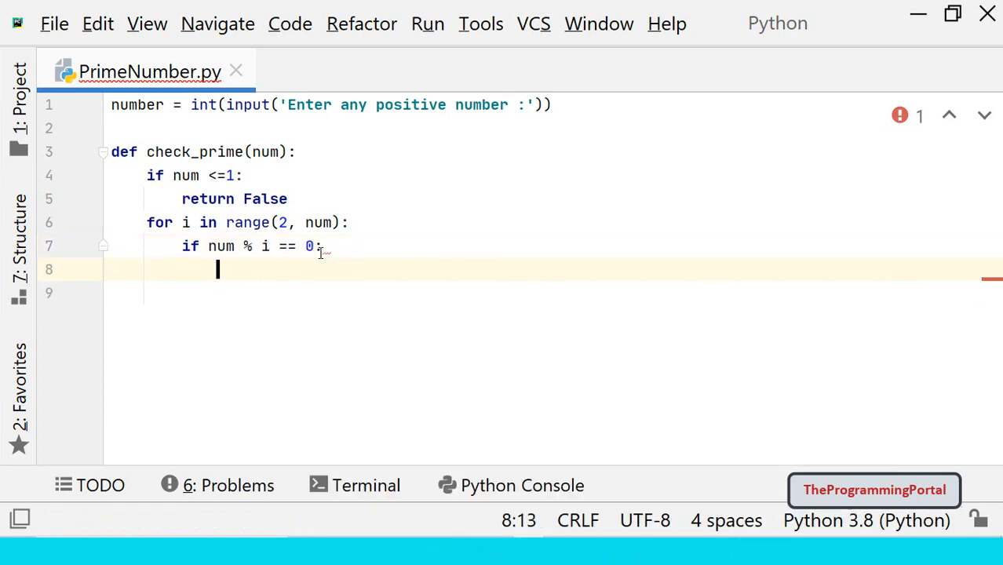
{"action": "type", "text": "return"}
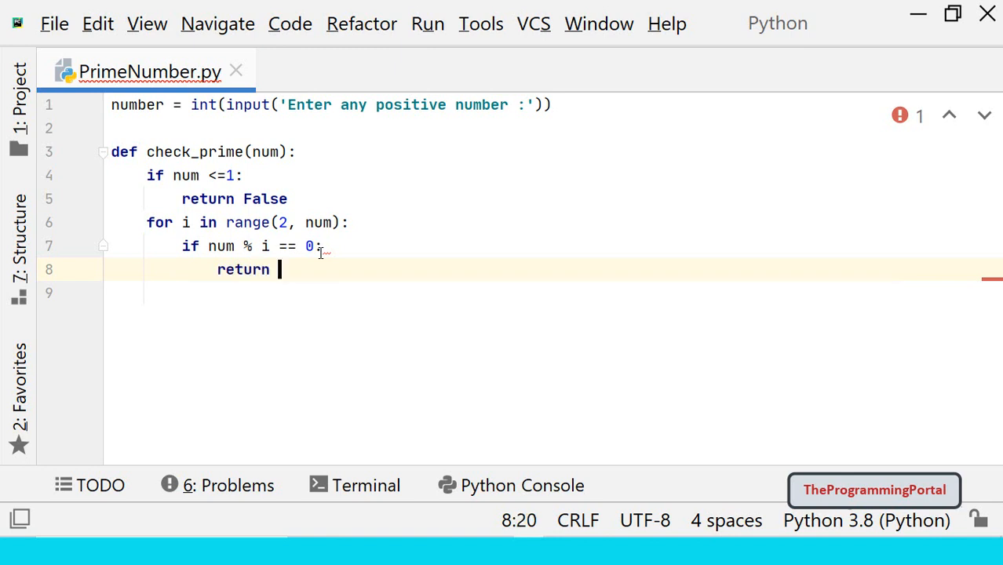
{"action": "type", "text": "False"}
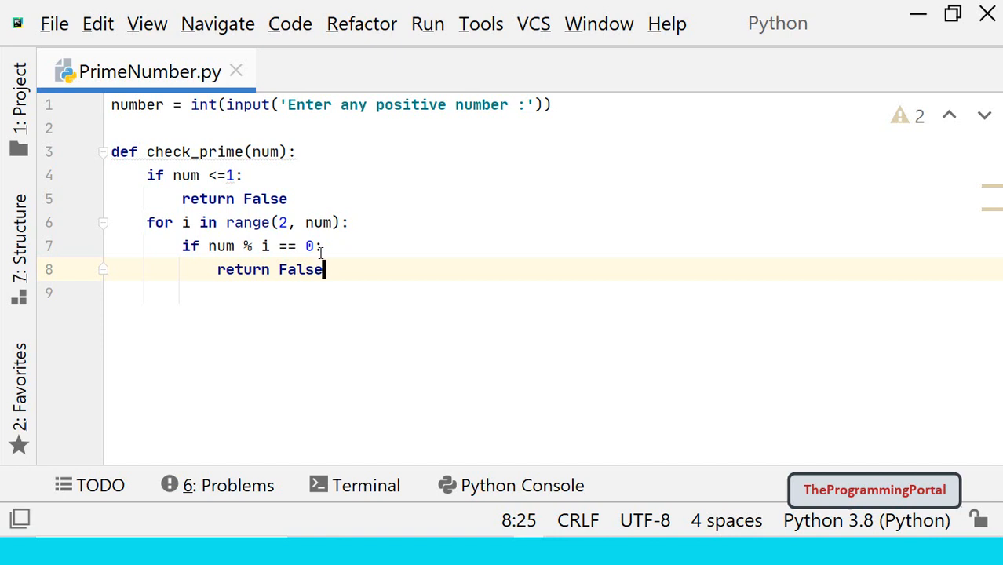
End check_prime with return True at the loop's indentation level
{"action": "key", "text": "enter"}
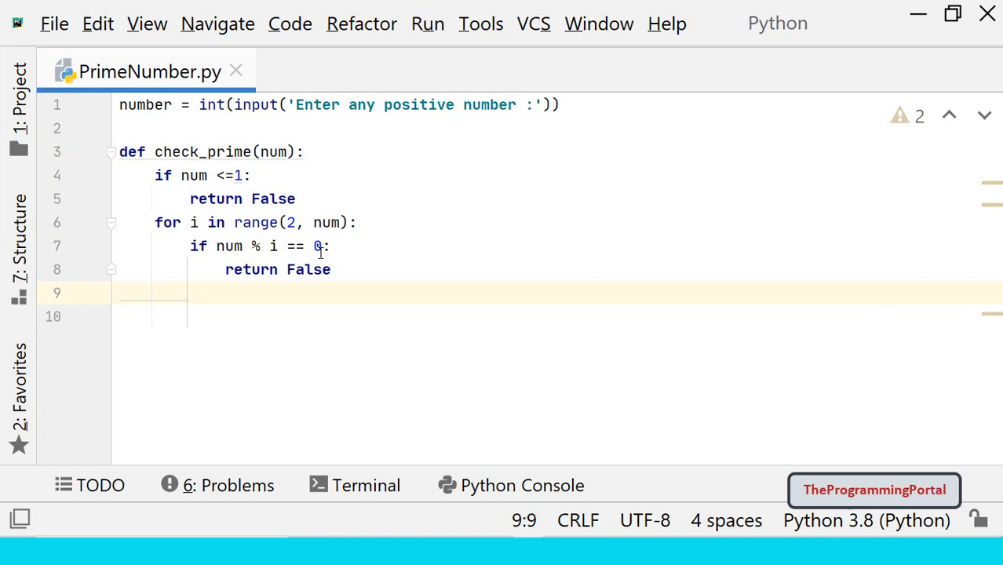
{"action": "key", "text": "Enter"}
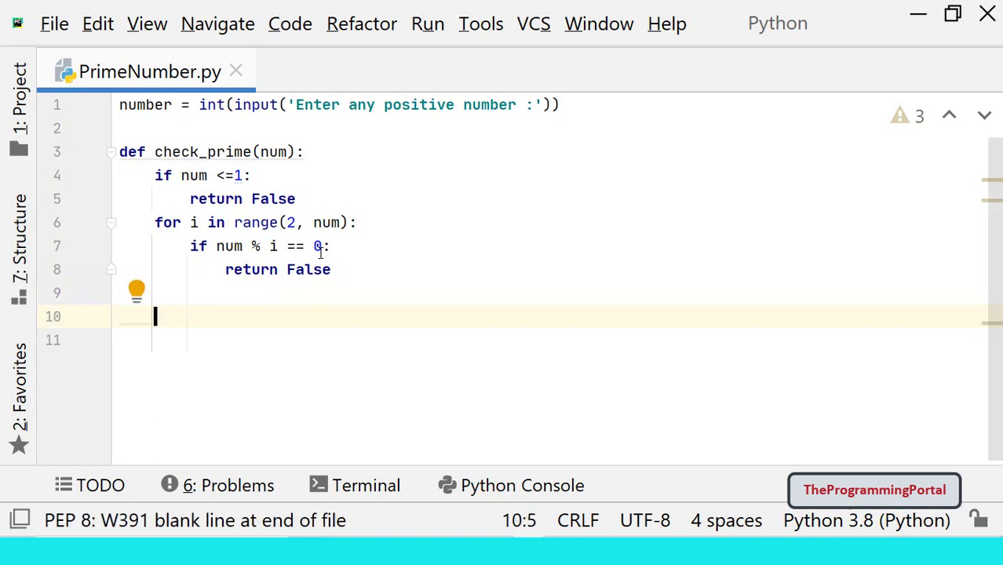
{"action": "type", "text": "return True"}
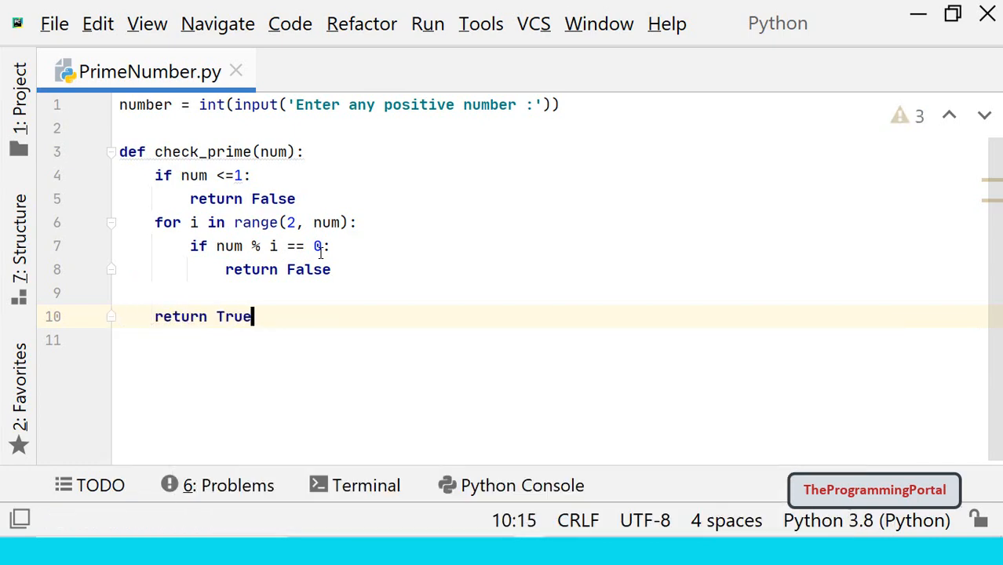
{"action": "key", "text": "Enter"}
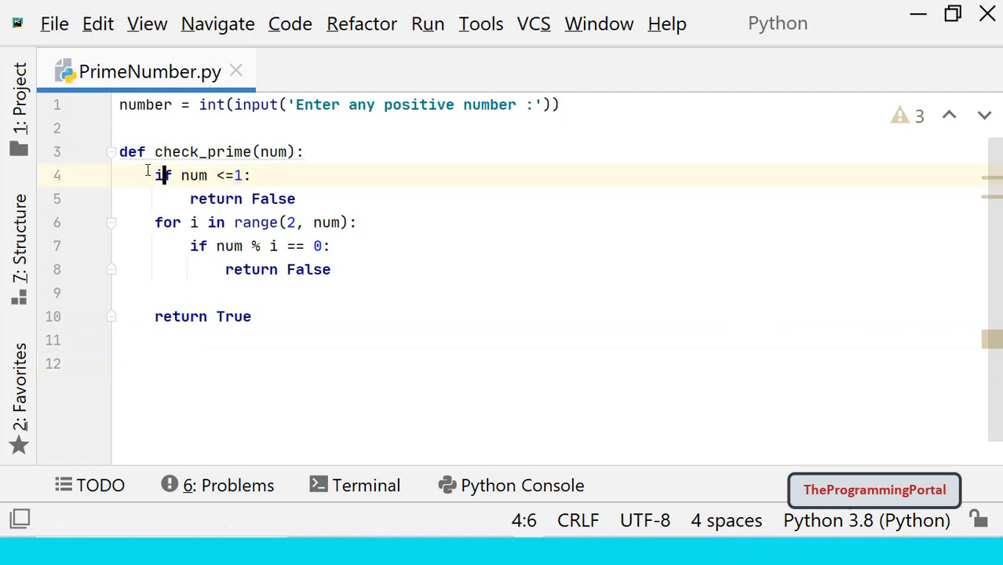
Read through check_prime, selecting False and the lines near return True without changing them
{"action": "double_click", "coordinate": [273, 198]}
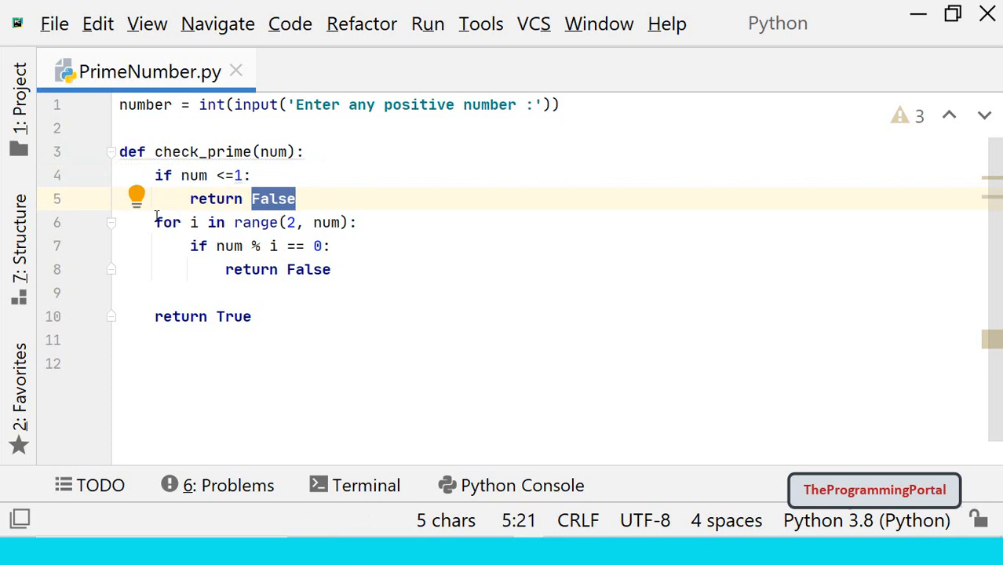
{"action": "left_click", "coordinate": [123, 294]}
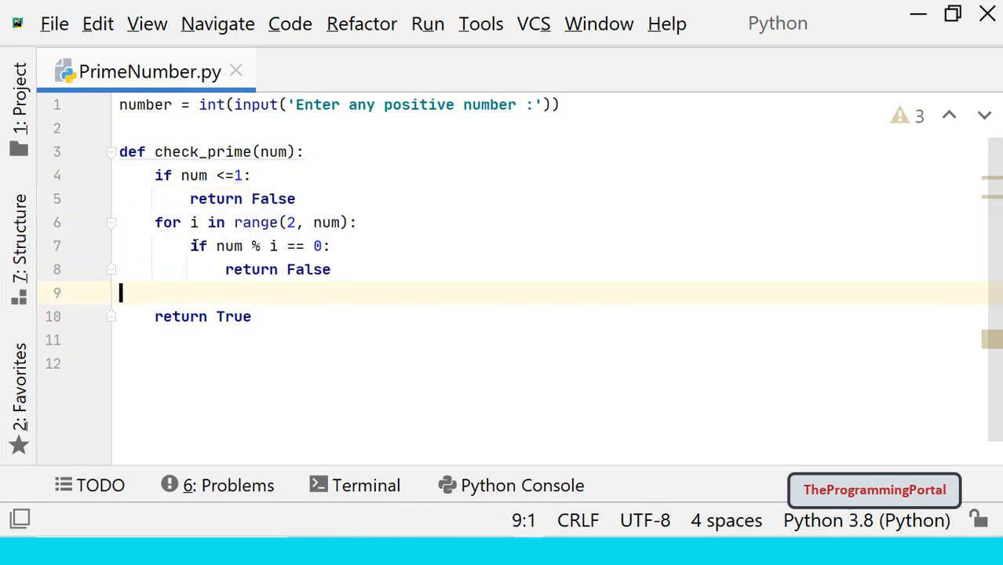
{"action": "double_click", "coordinate": [307, 270]}
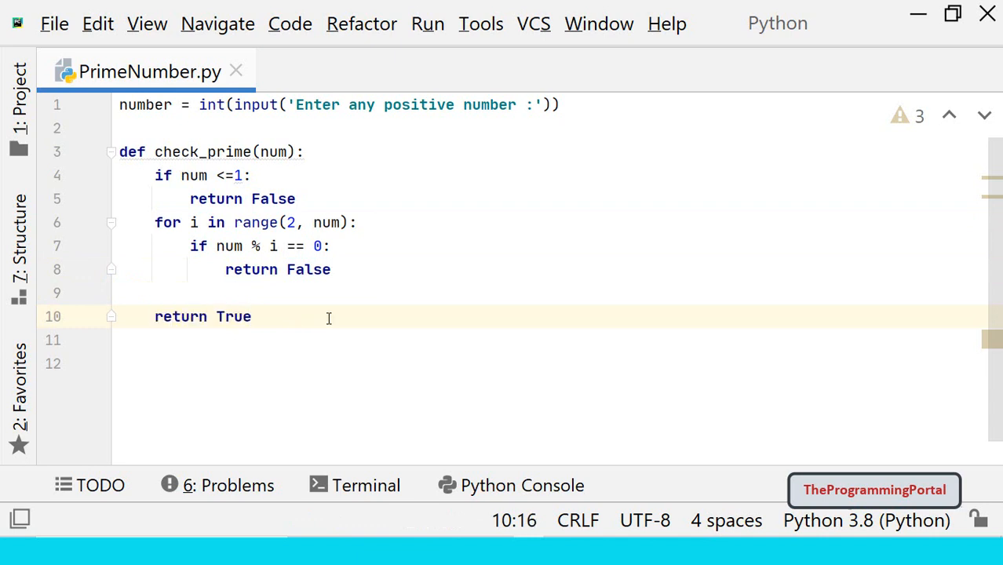
Add if check_prime(number): print('NUmber is prime') below the function
{"action": "key", "text": "enter"}
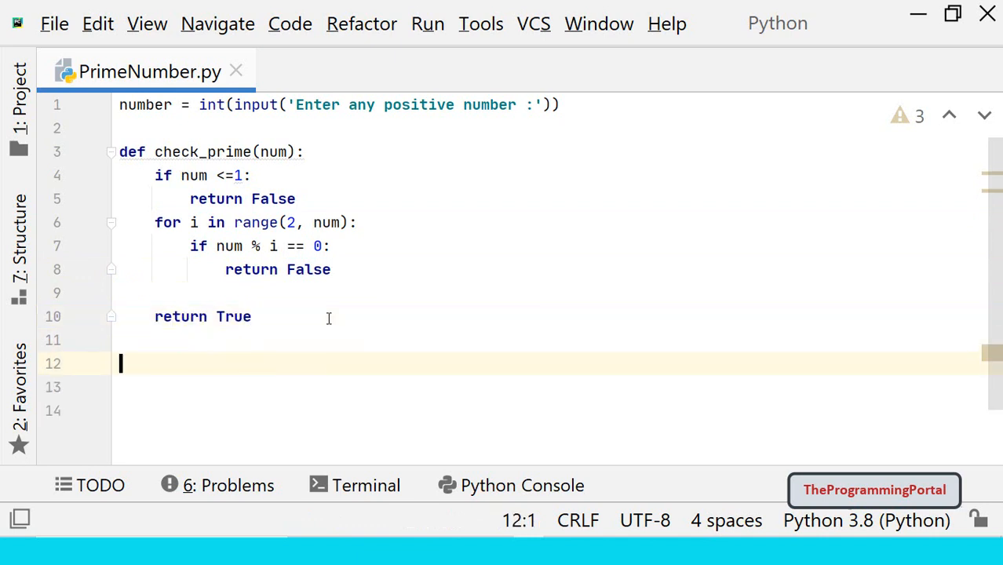
{"action": "type", "text": "check_prime()"}
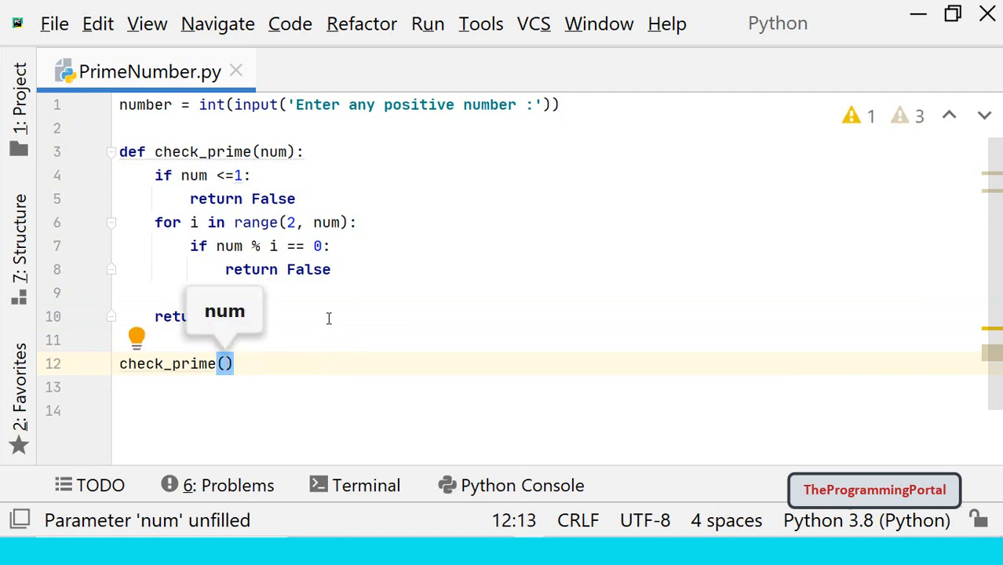
{"action": "type", "text": "number"}
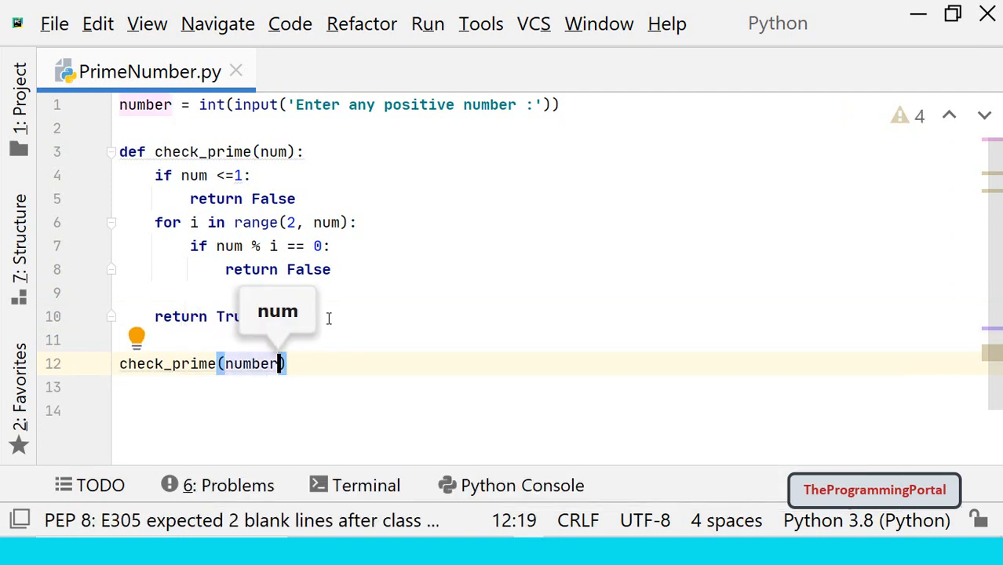
{"action": "key", "text": "Enter"}
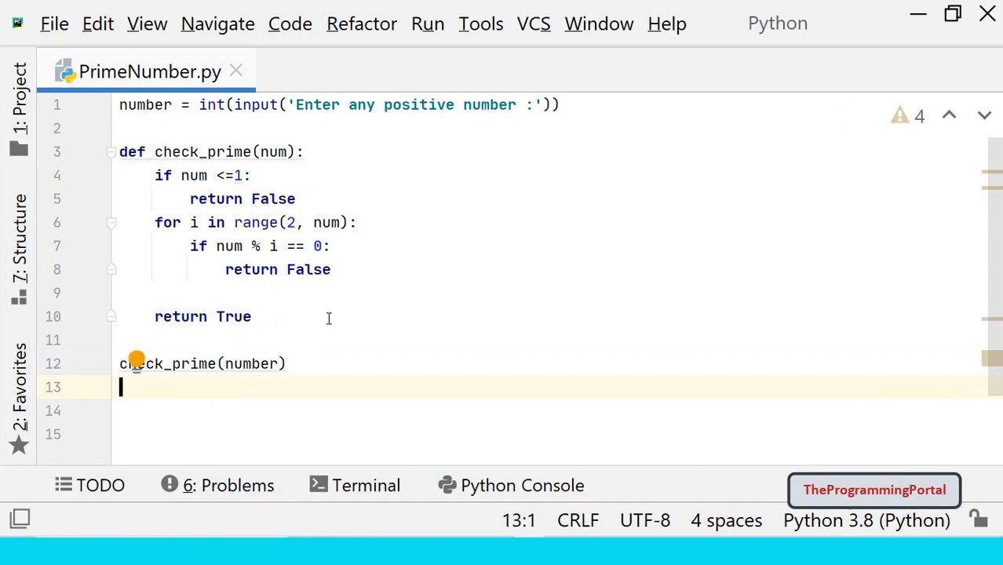
{"action": "type", "text": "print('"}
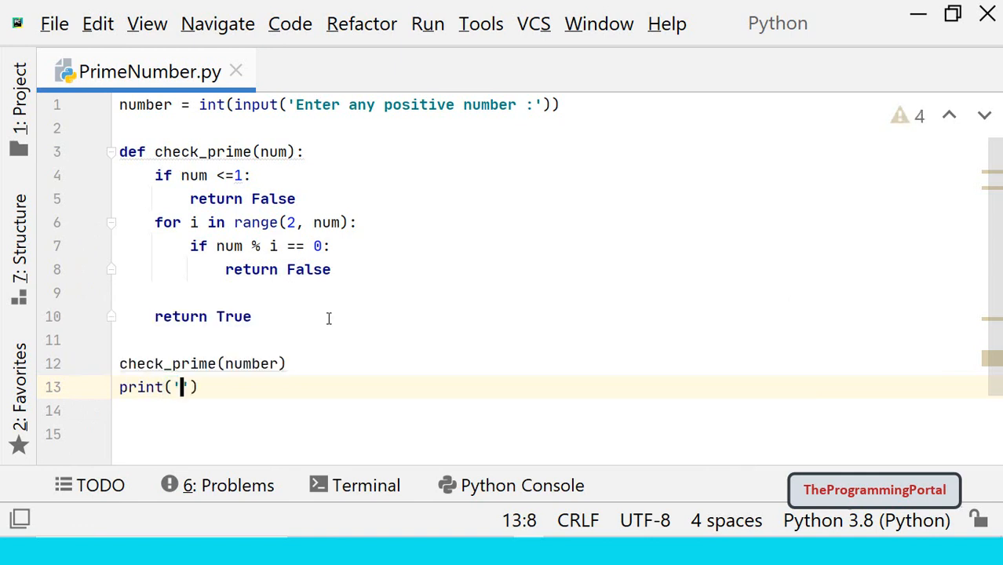
{"action": "type", "text": "NUmber is"}
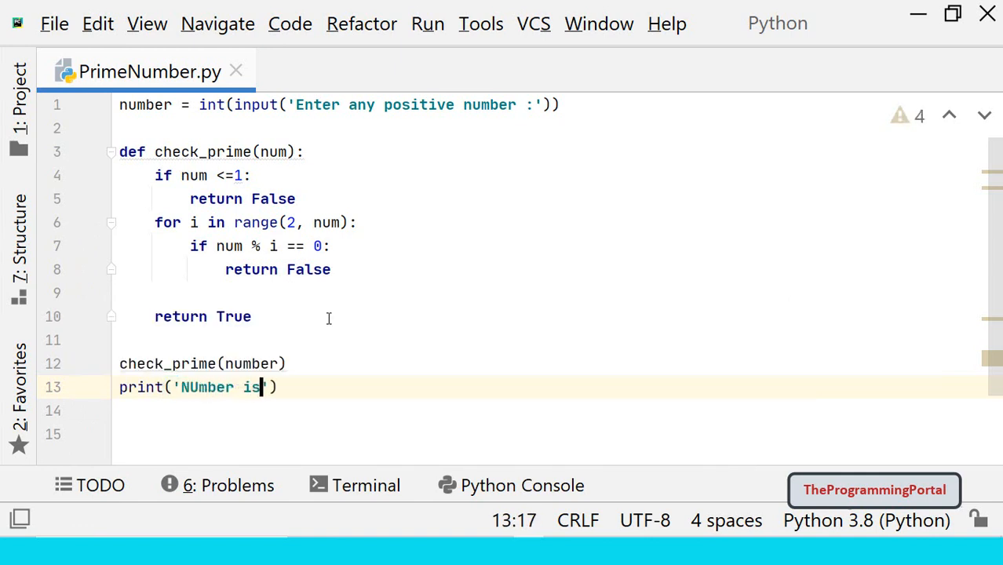
{"action": "type", "text": "prime'"}
{"action": "left_click", "coordinate": [202, 364]}
{"action": "type", "text": "if "}
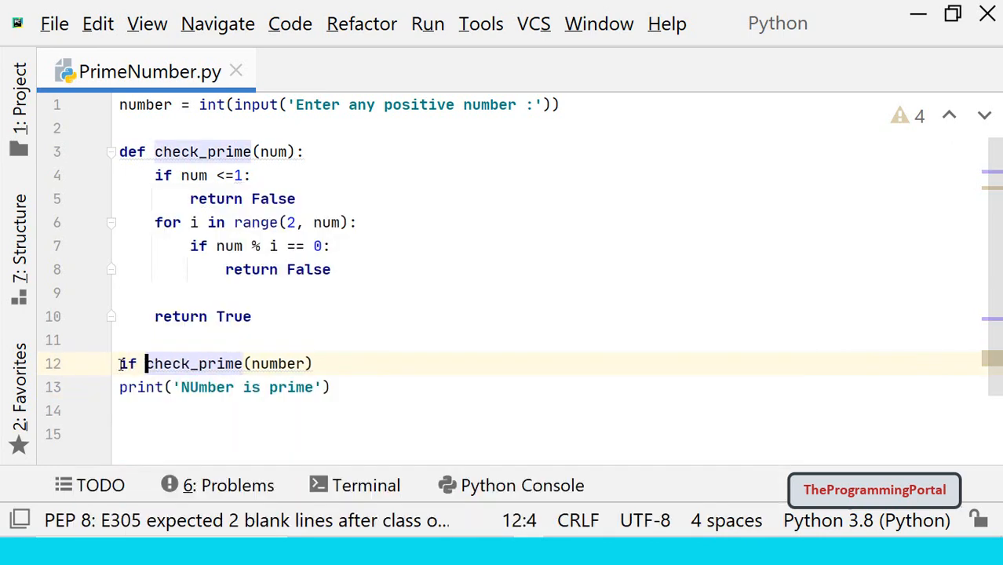
{"action": "type", "text": ":"}
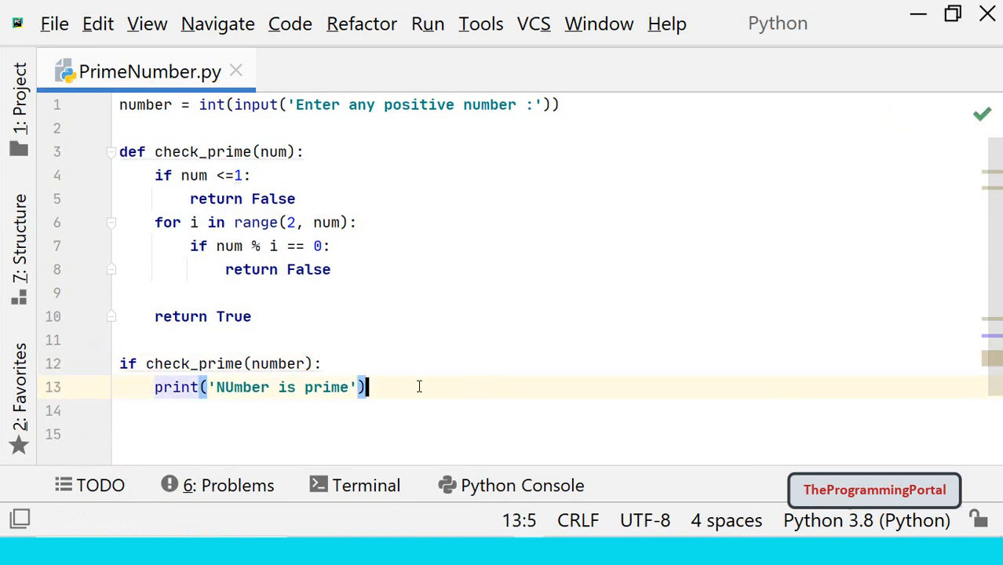
Add the else branch printing 'NUmber is not prime'
{"action": "type", "text": "else:"}
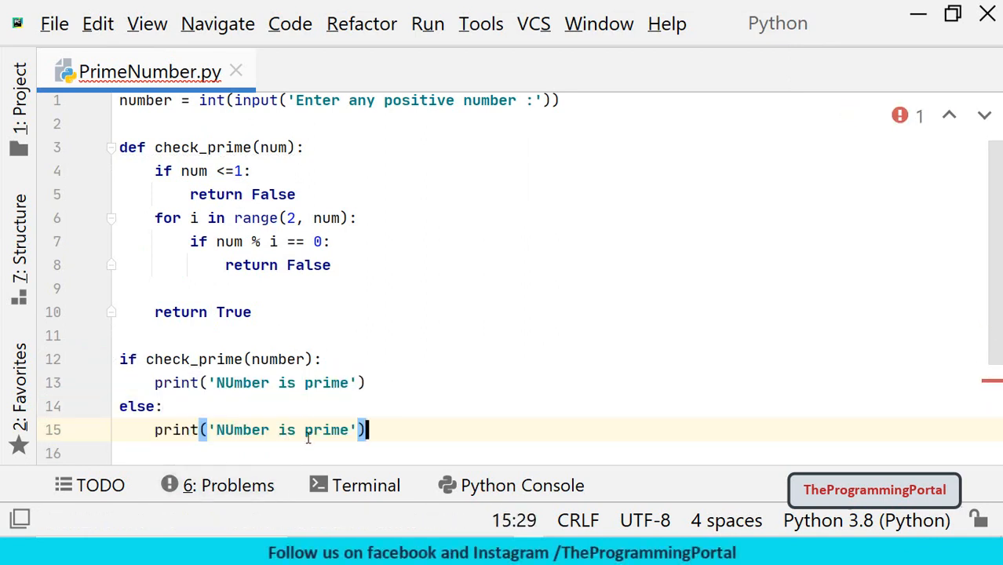
{"action": "type", "text": "not"}
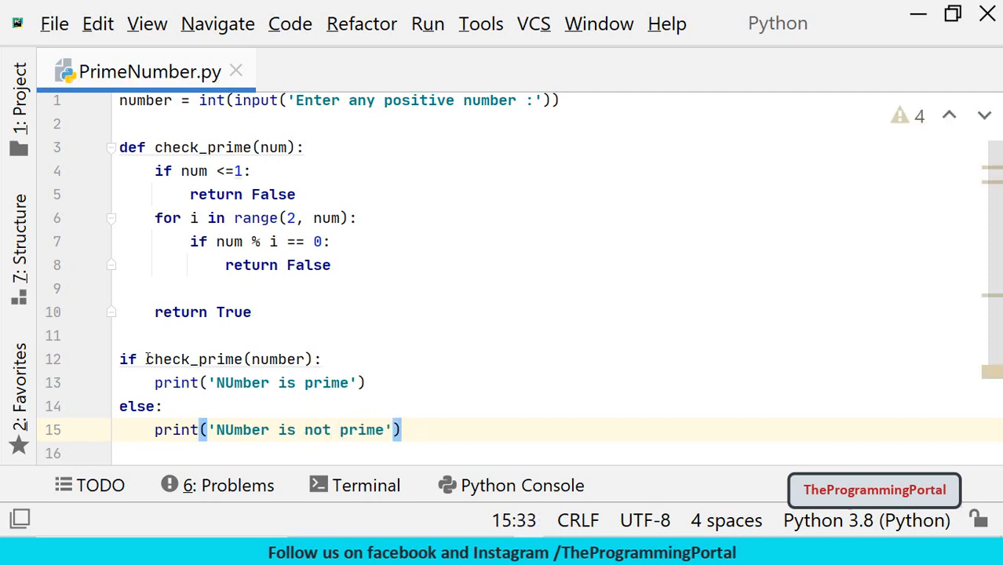
Change the loop bound to range(2, num // 2 + 1)
{"action": "double_click", "coordinate": [193, 360]}
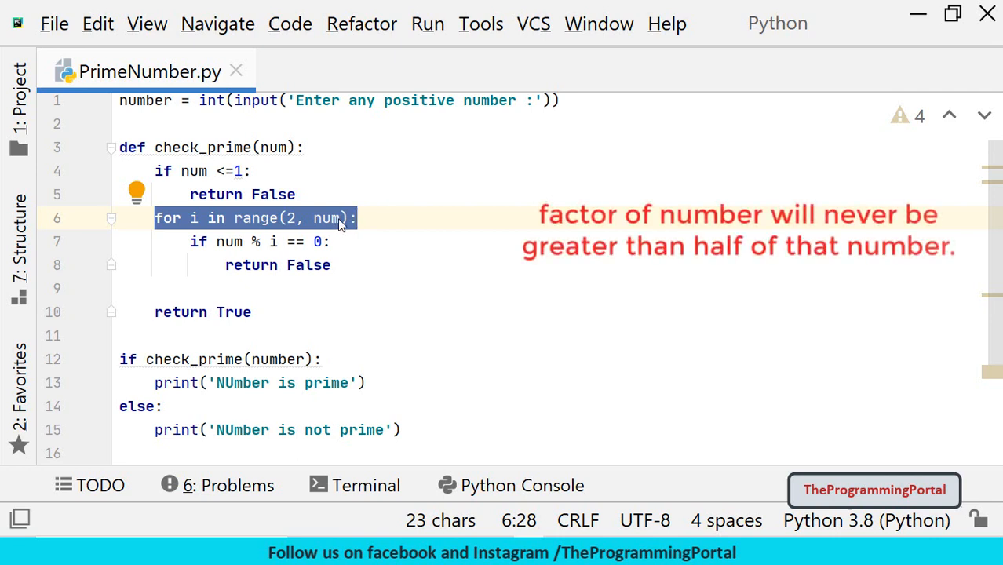
{"action": "type", "text": "//"}
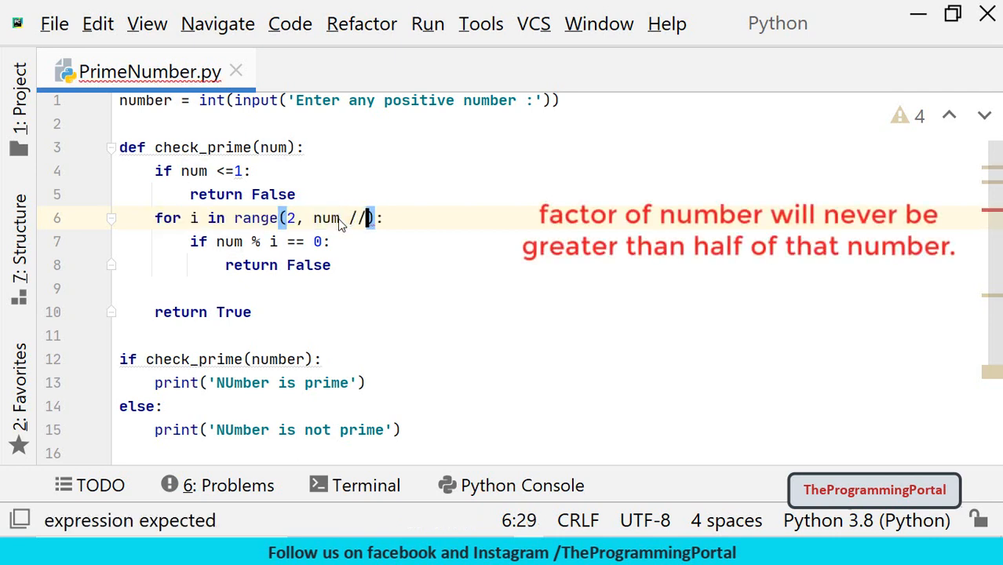
{"action": "type", "text": "2 + 1"}
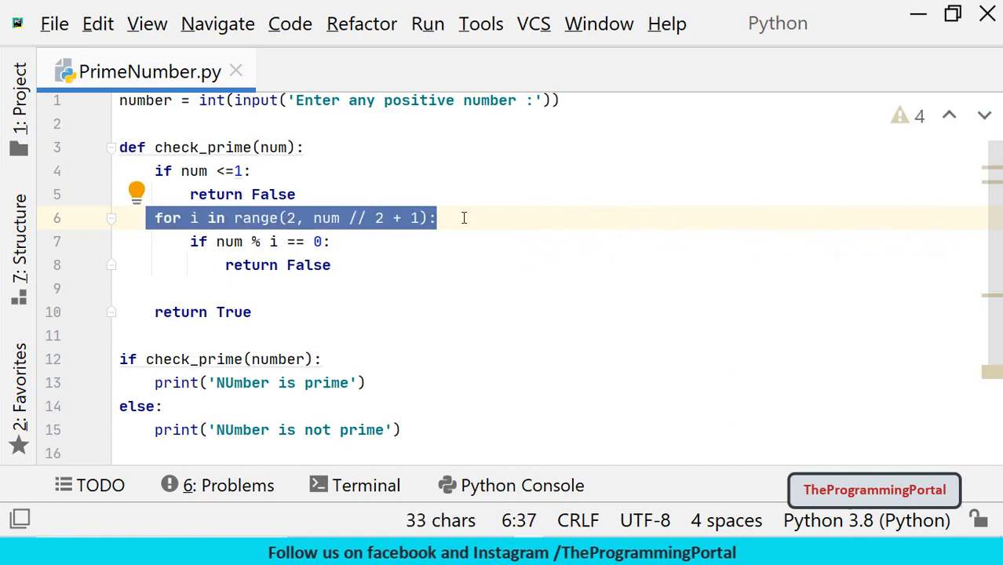
{"action": "left_click", "coordinate": [313, 219]}
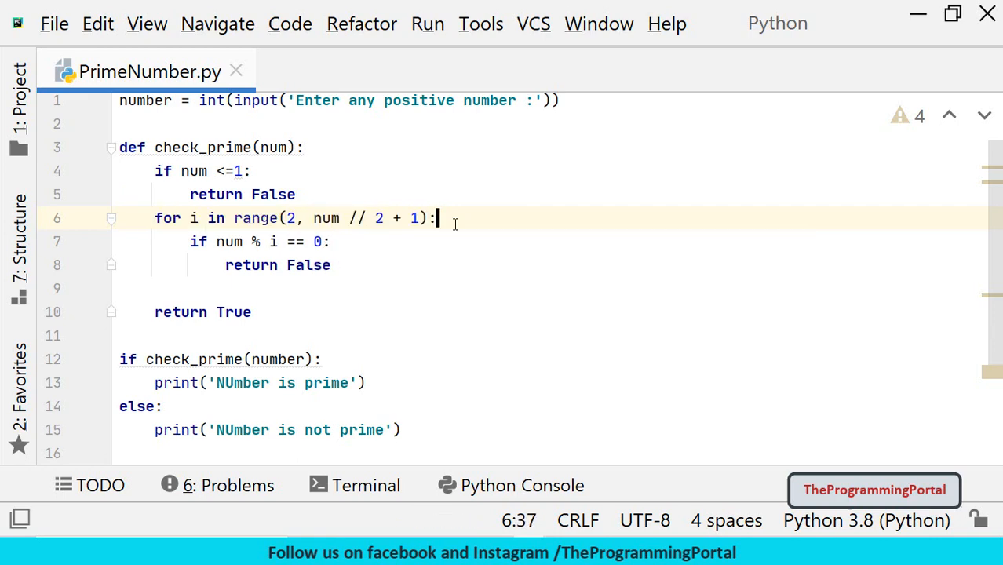
Run PrimeNumber and enter 11, which is reported prime
{"action": "right_click", "coordinate": [440, 217]}
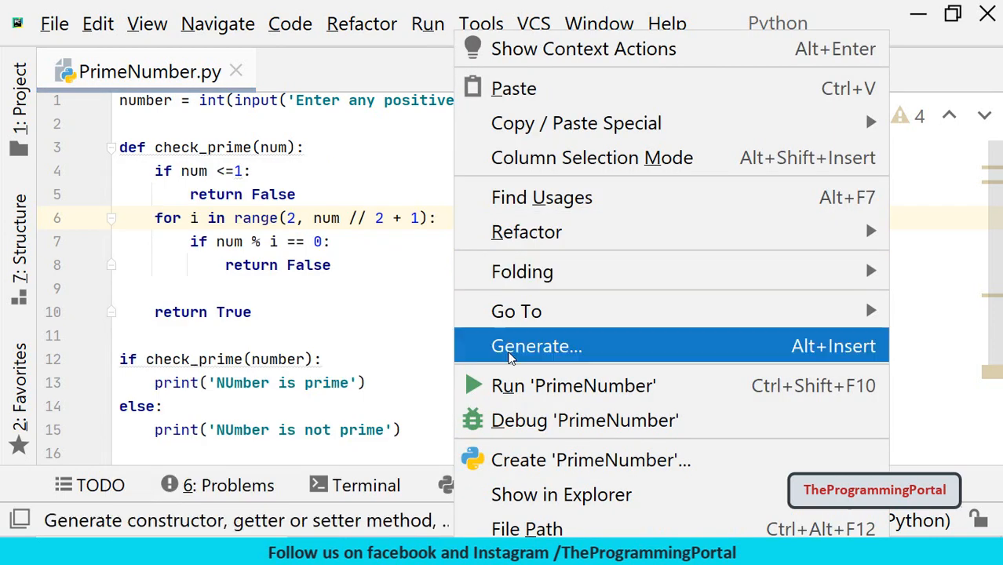
{"action": "left_click", "coordinate": [573, 386]}
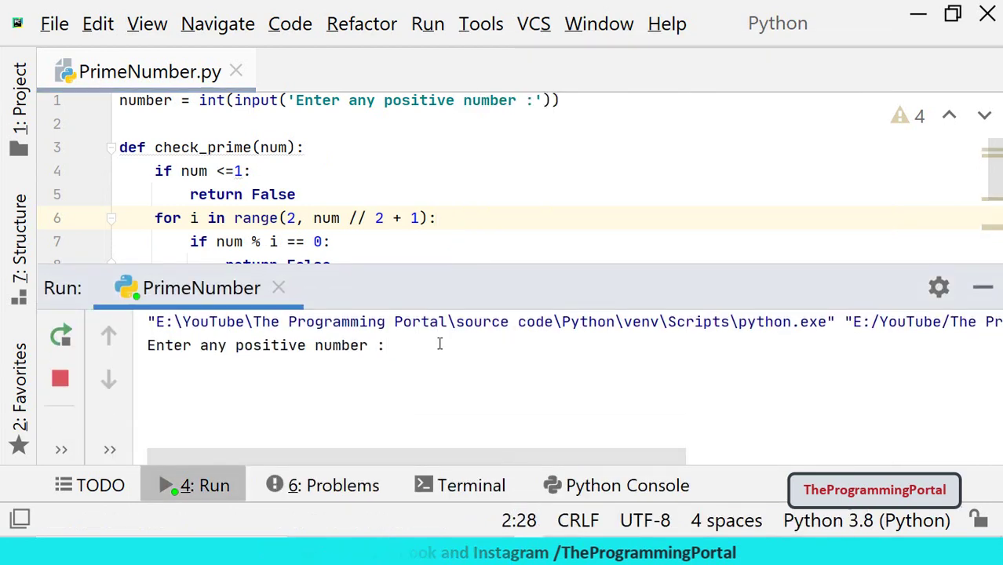
{"action": "type", "text": "11"}
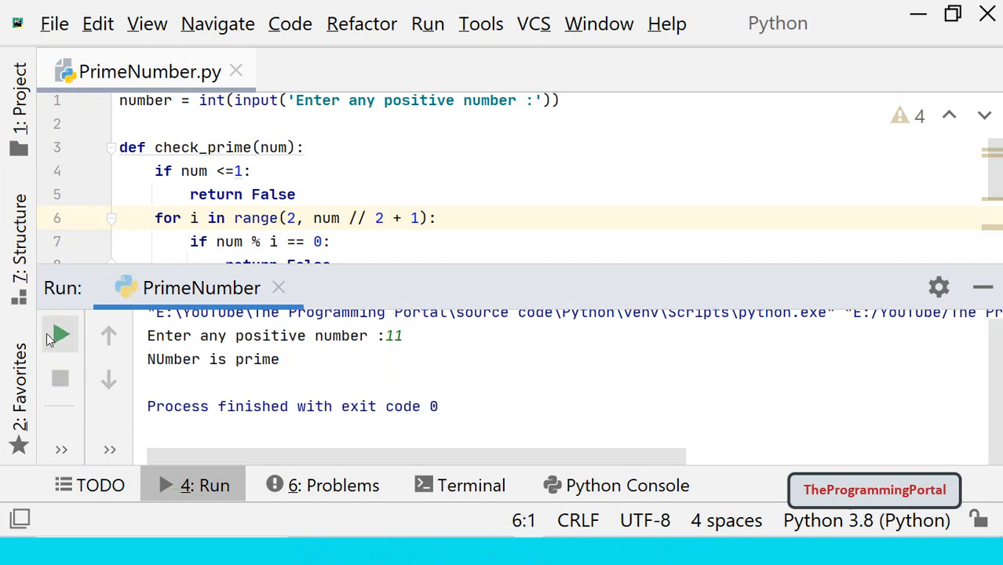
Rerun the script with further test numbers (8 reported not prime, then 1)
{"action": "left_click", "coordinate": [60, 334]}
{"action": "type", "text": "8"}
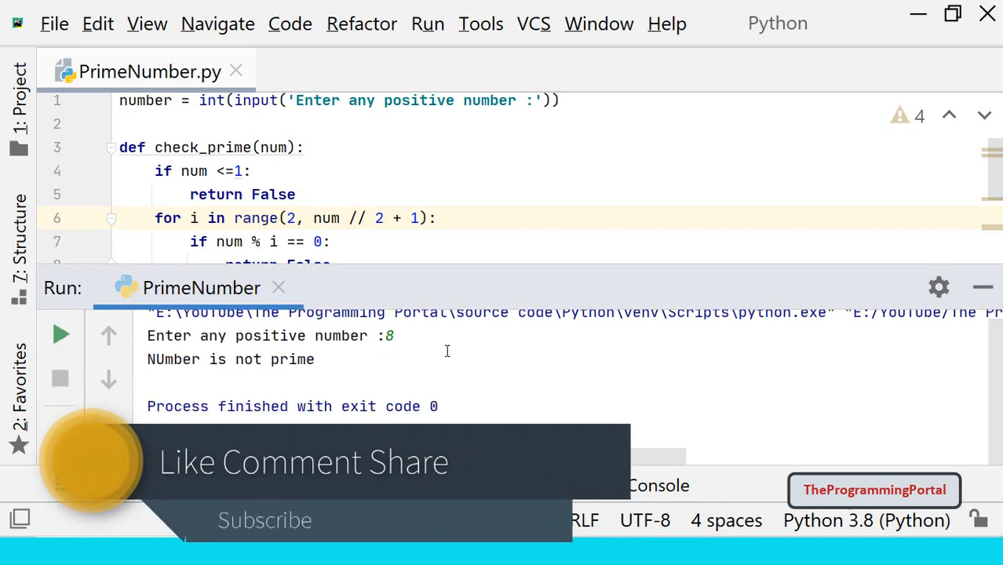
{"action": "left_click", "coordinate": [60, 333]}
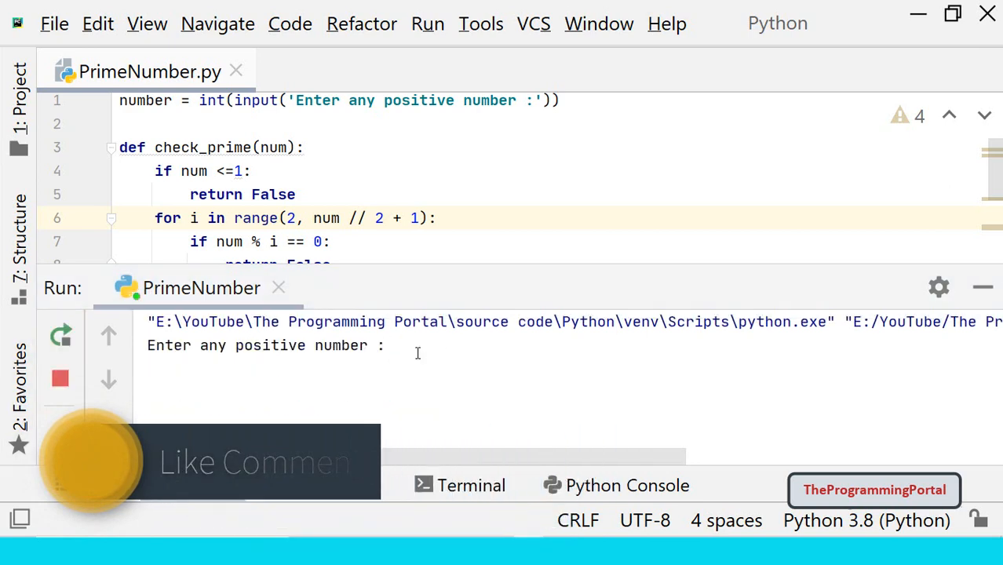
{"action": "type", "text": "1"}
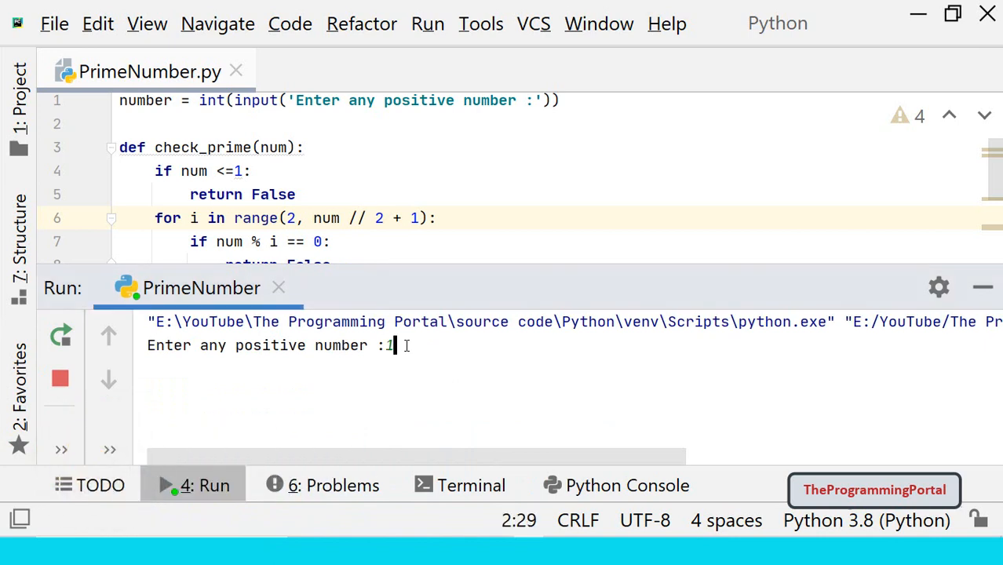
{"action": "key", "text": "Enter"}
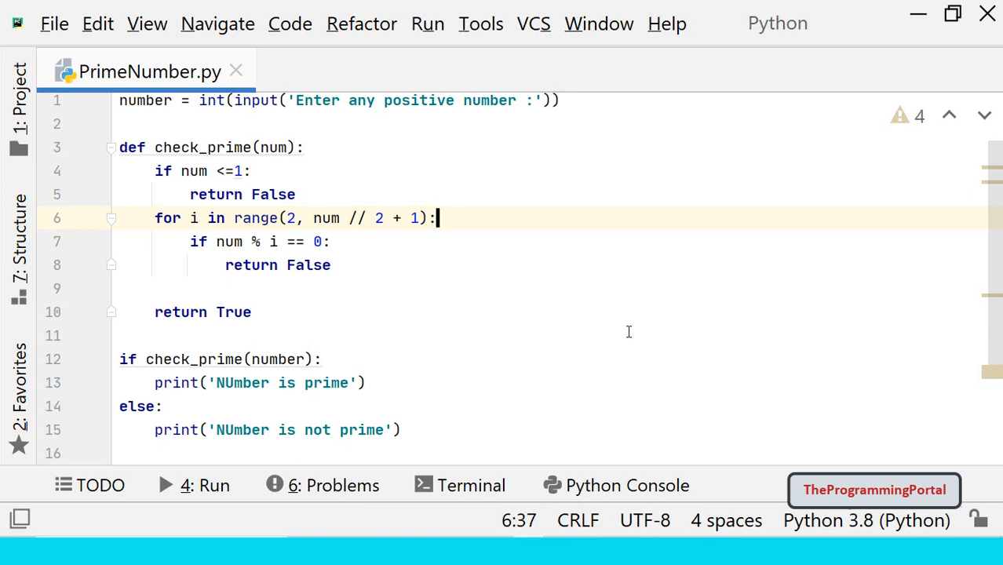
Import math and rewrite the loop bound as int(math.sqrt(num))+1
{"action": "double_click", "coordinate": [328, 217]}
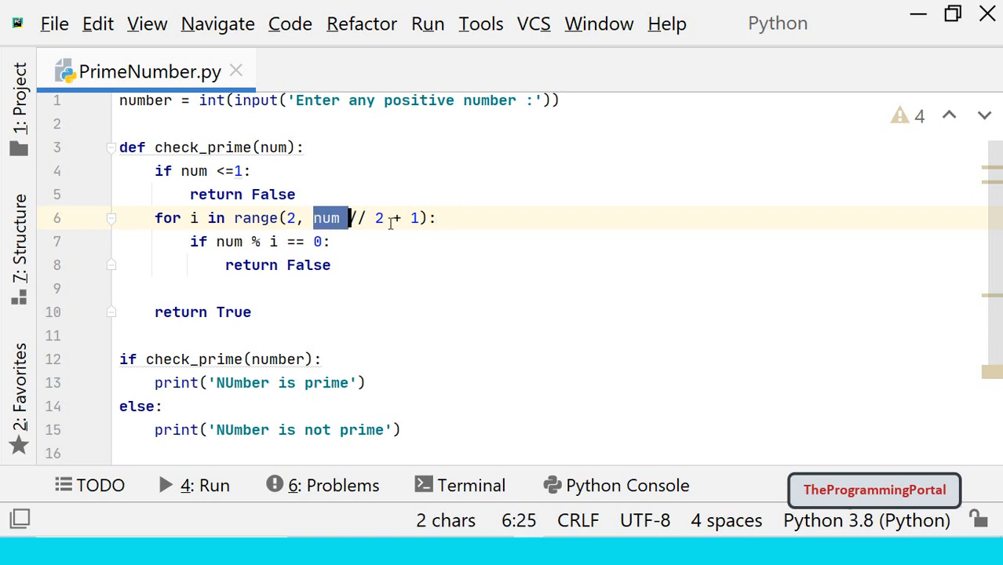
{"action": "type", "text": "import"}
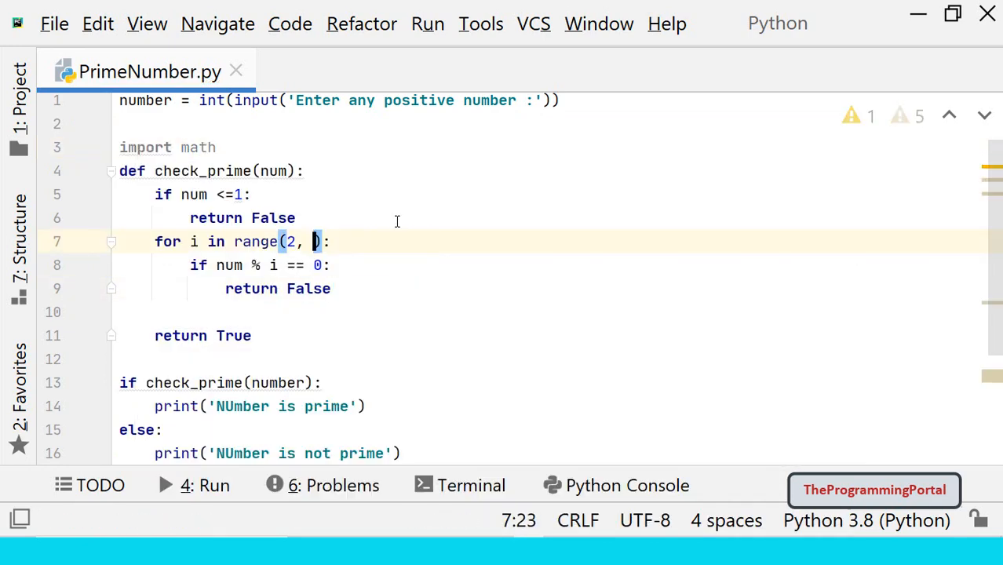
{"action": "type", "text": "math"}
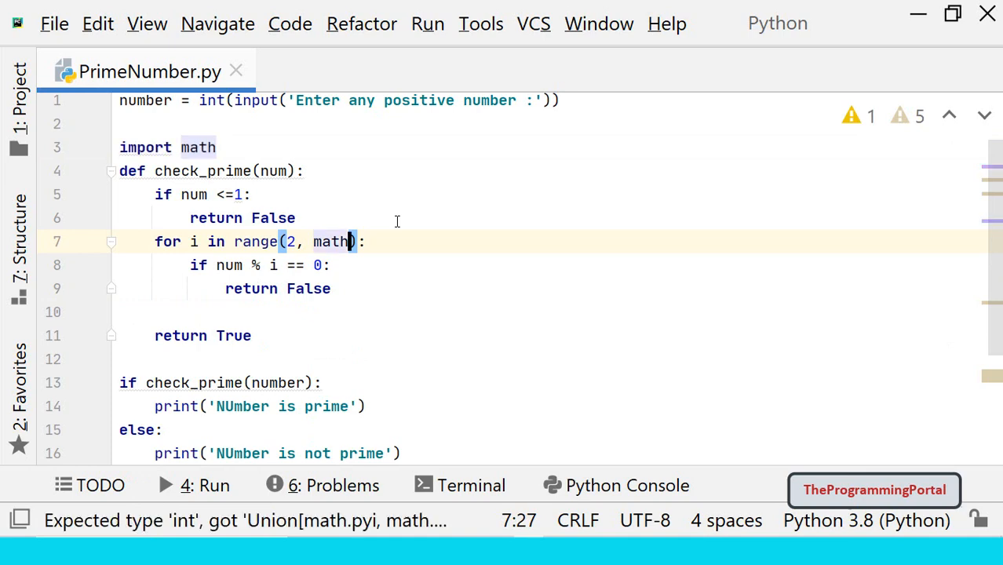
{"action": "type", "text": ".sqrt(num))+1"}
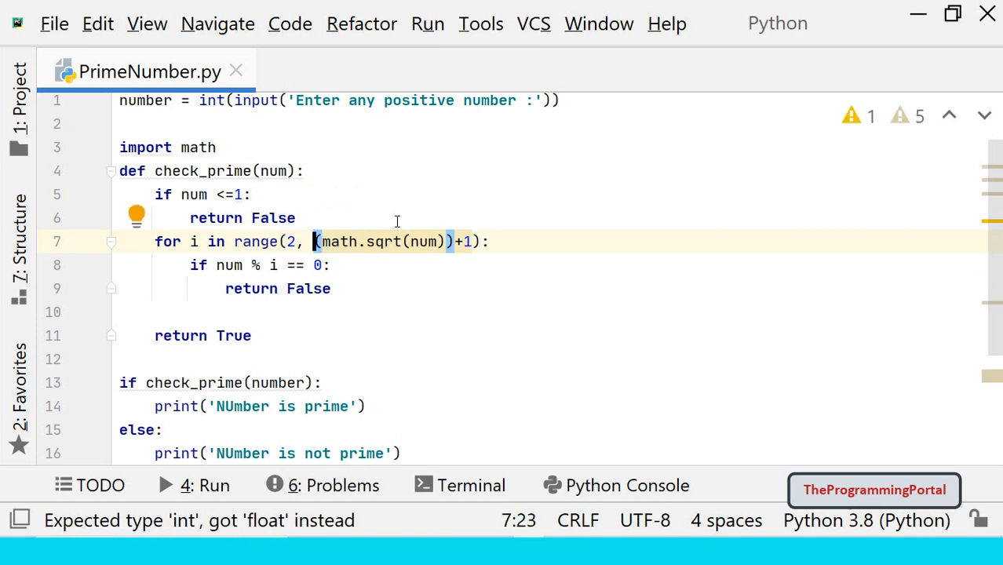
{"action": "type", "text": "int"}
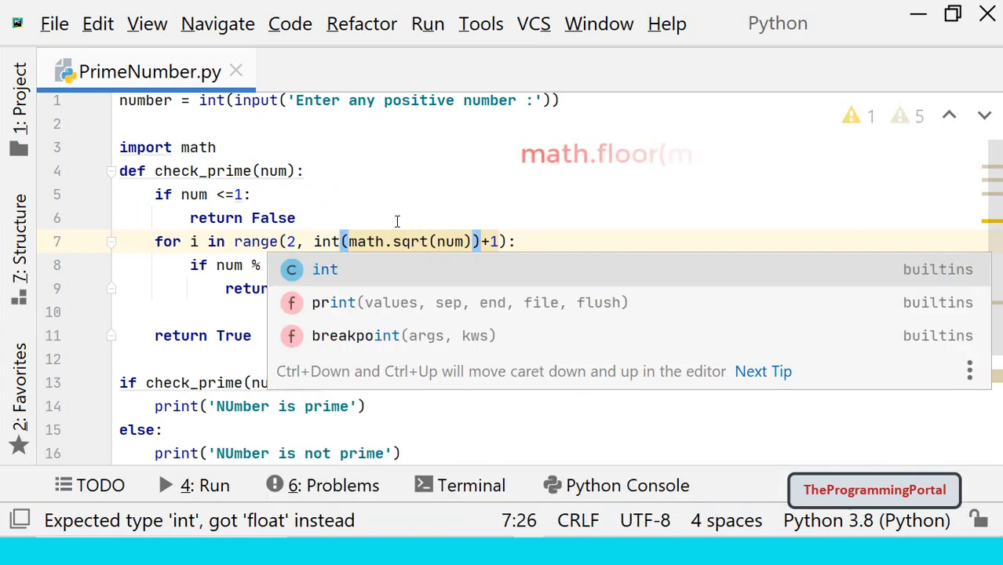